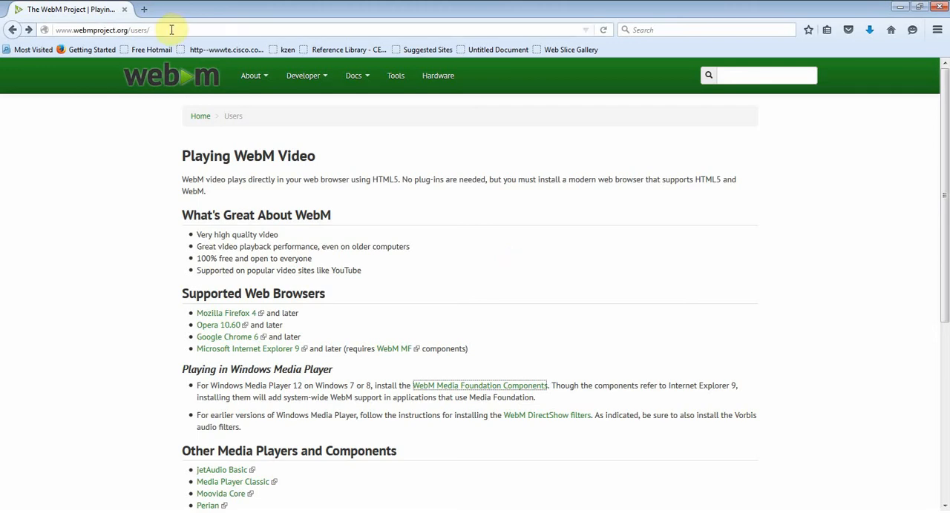
Navigate from the Playing WebM Video page to the WebM Media Foundation Components page
click(104, 30)
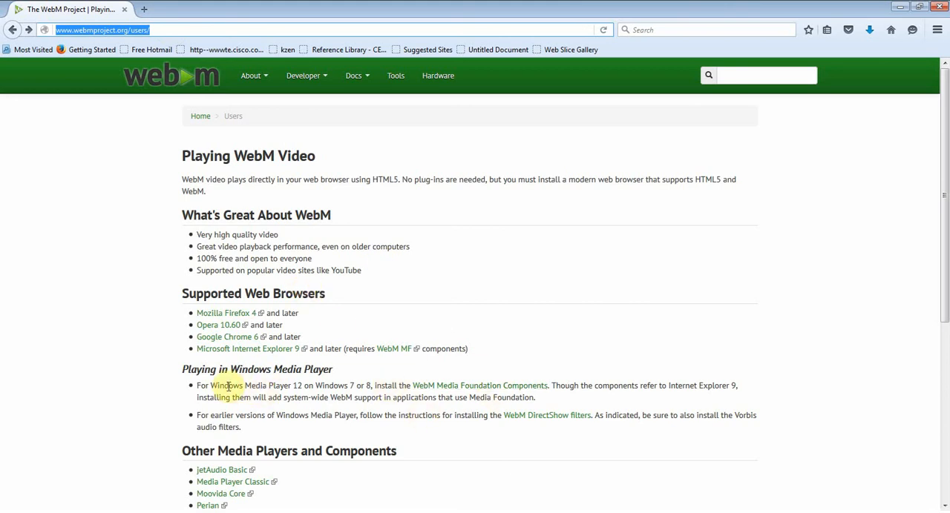
mouse_move(473, 389)
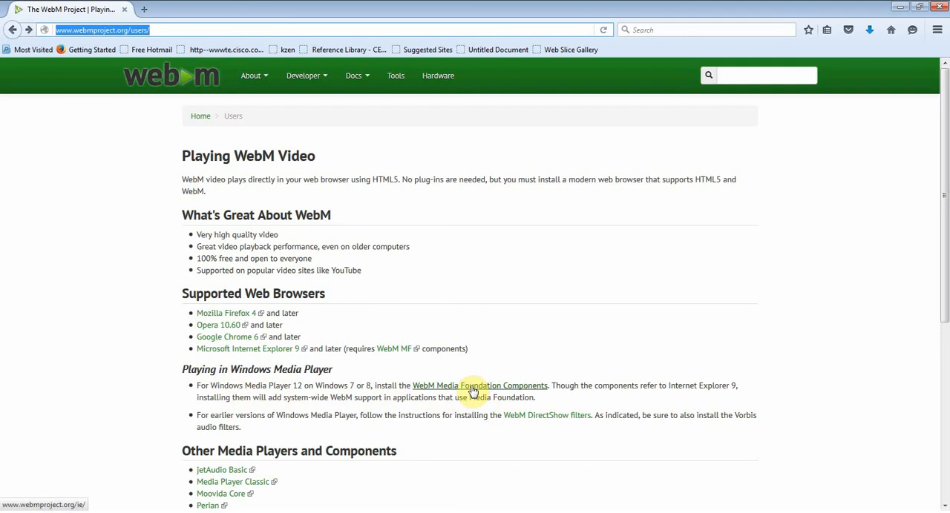
click(480, 386)
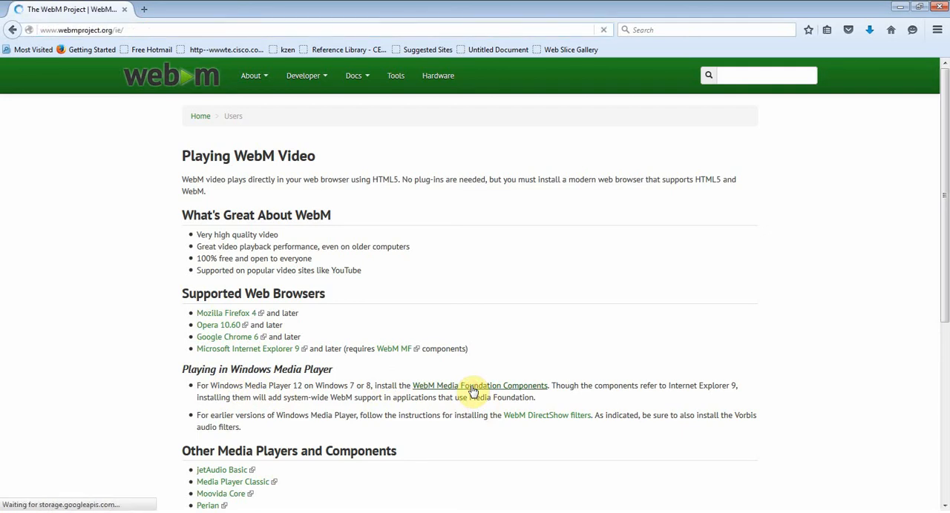
click(479, 386)
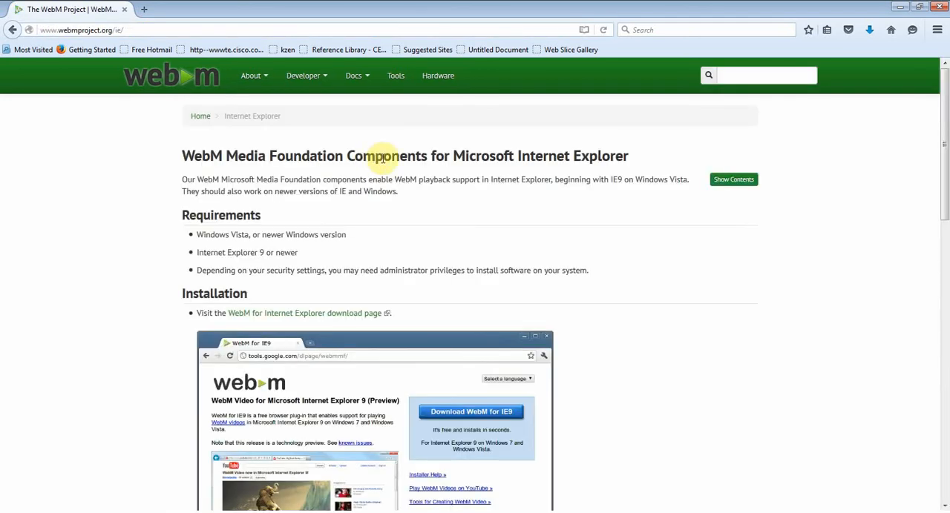
mouse_move(315, 313)
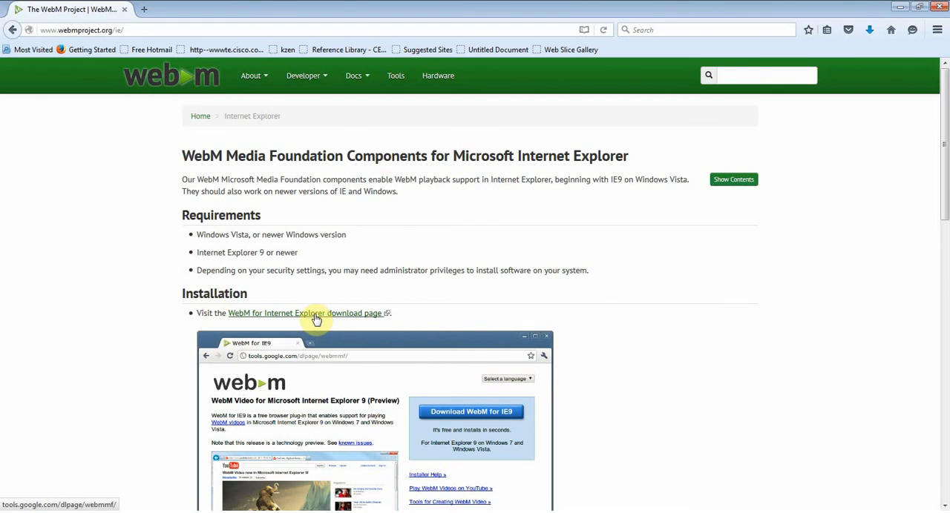
Start the WebM for IE download, opting out of usage statistics and accepting the terms
click(306, 313)
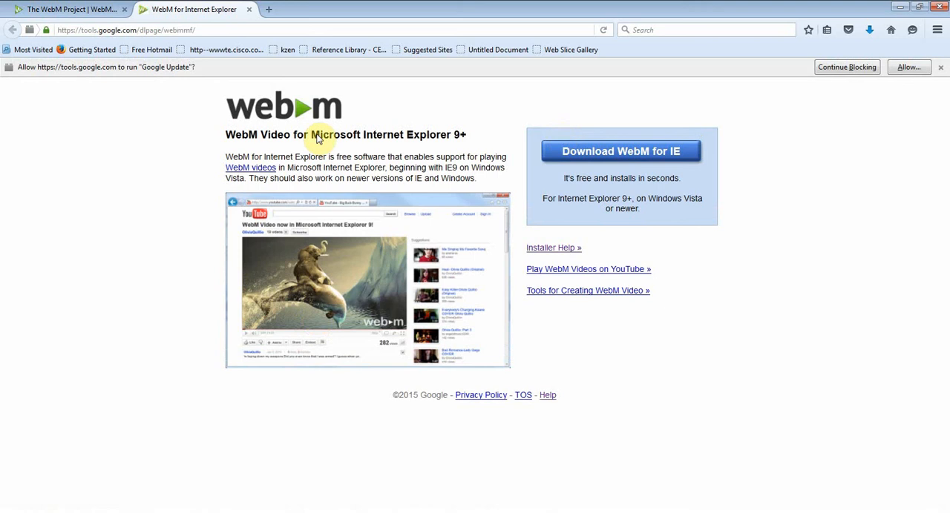
mouse_move(632, 152)
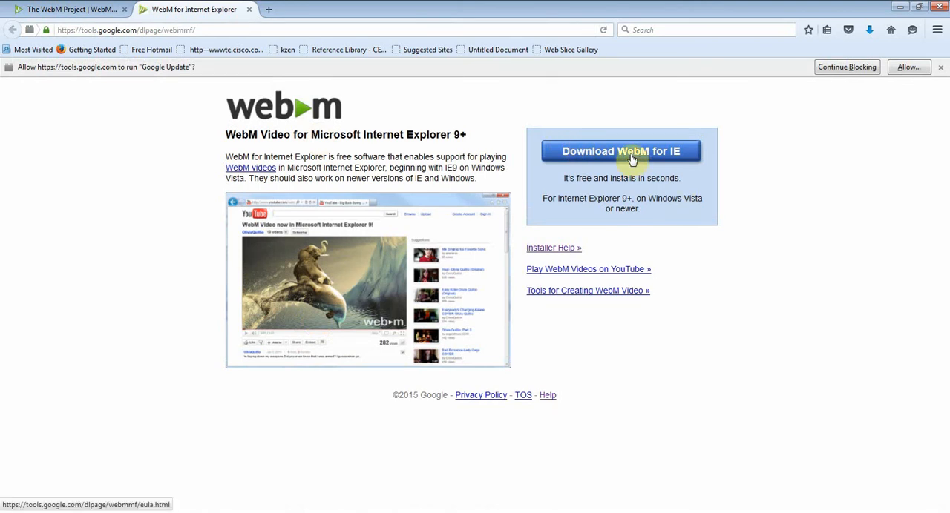
click(620, 151)
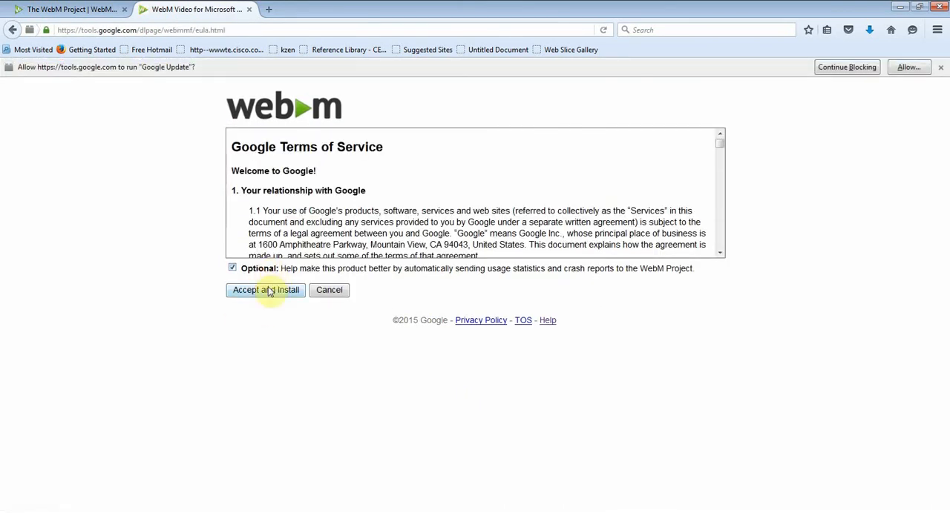
click(232, 267)
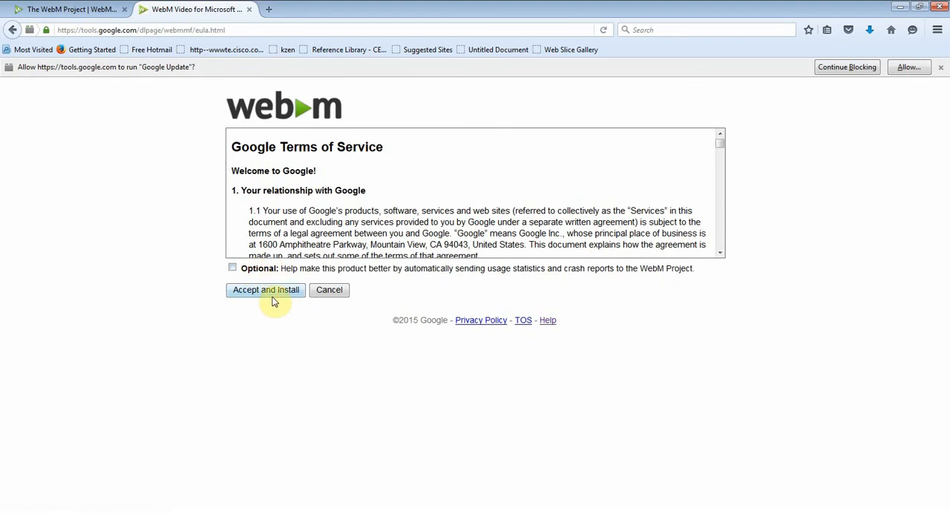
click(264, 289)
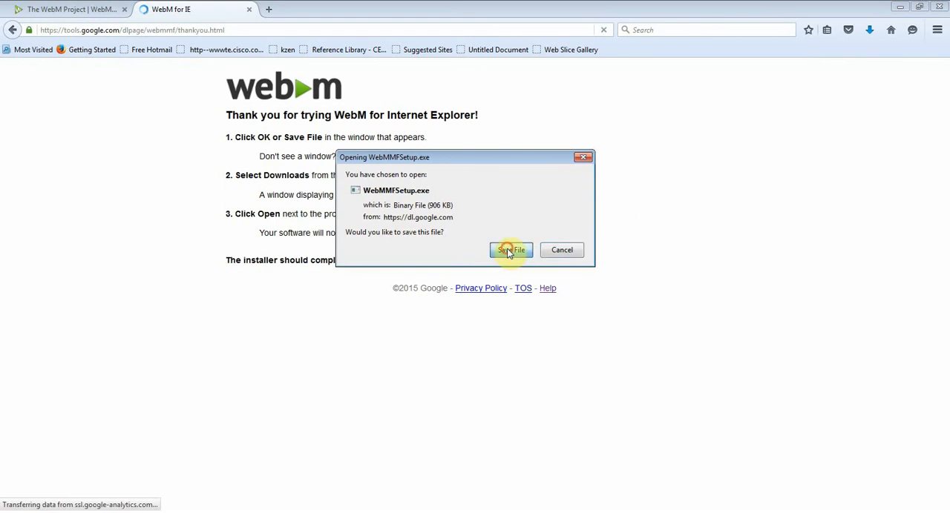
Save the WebMMFSetup.exe download in Firefox
click(511, 250)
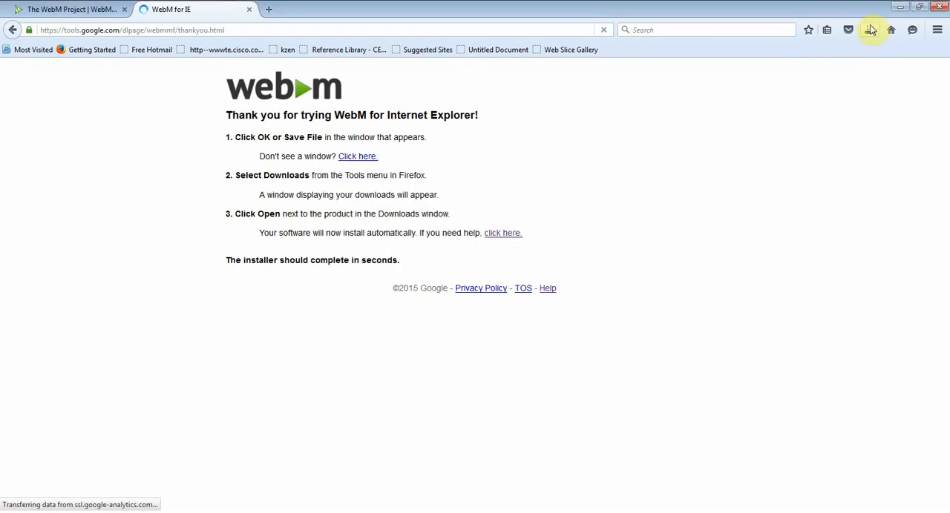
mouse_move(720, 164)
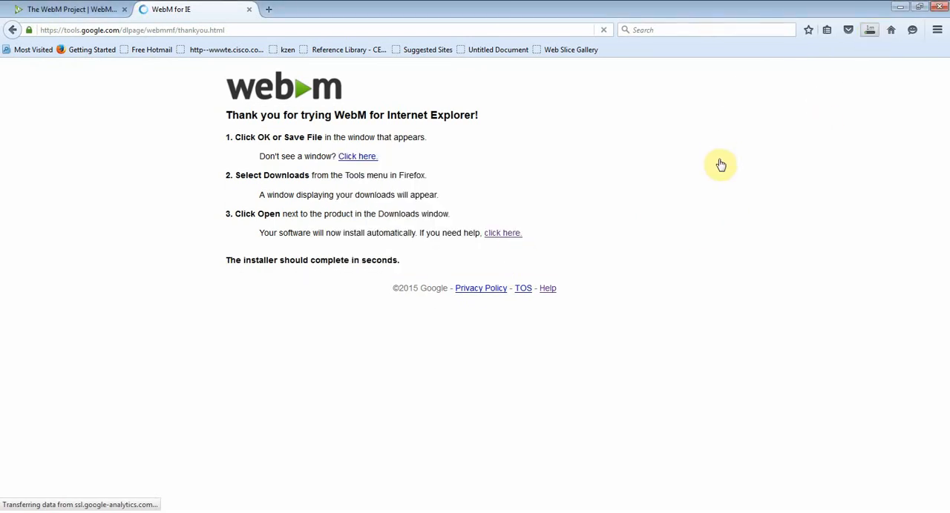
mouse_move(733, 147)
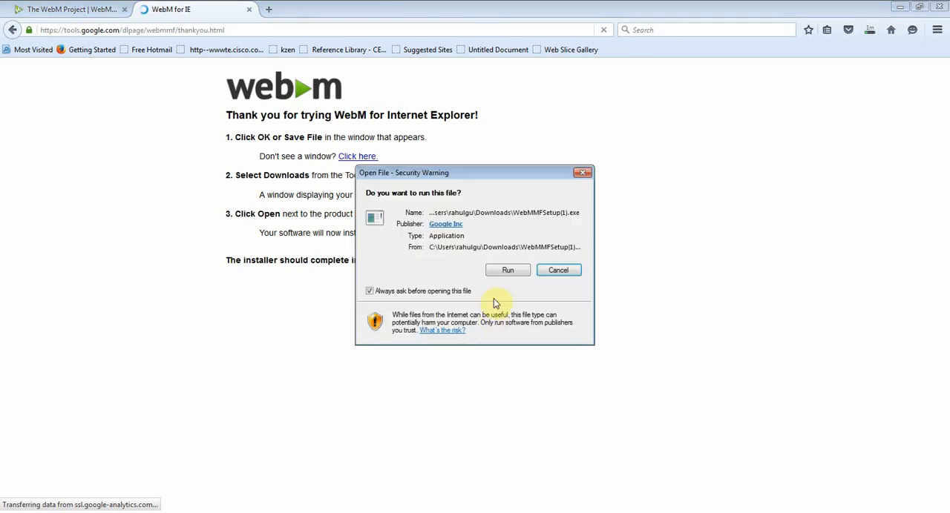
Run WebMMFSetup.exe through to 'Installation complete.' and close the installer
click(507, 268)
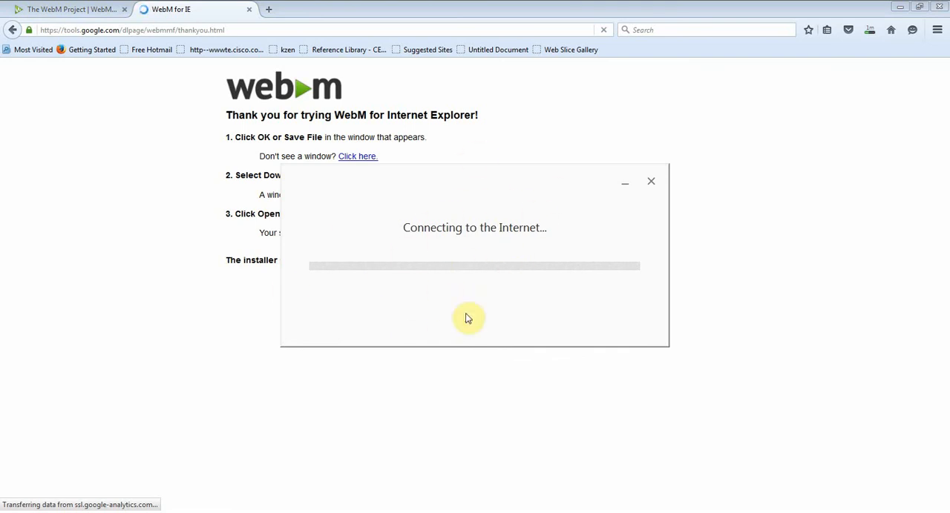
mouse_move(484, 399)
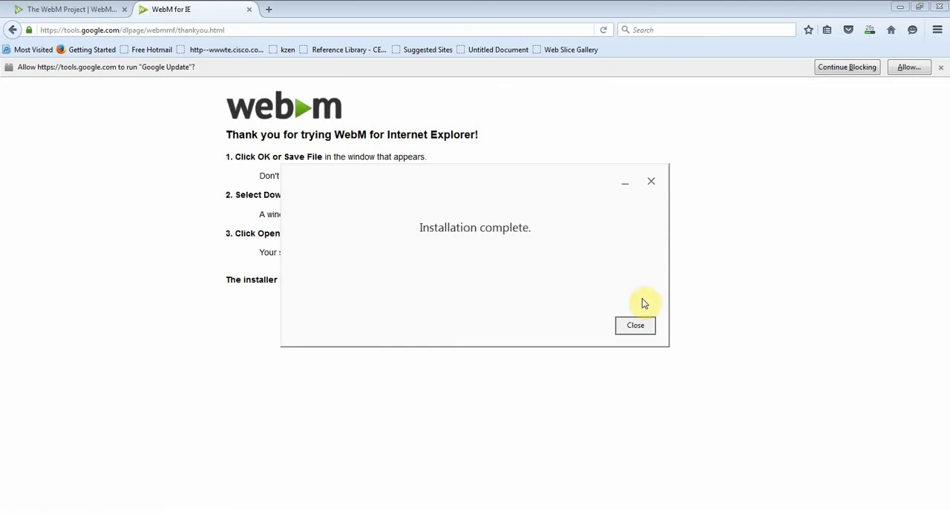
click(635, 325)
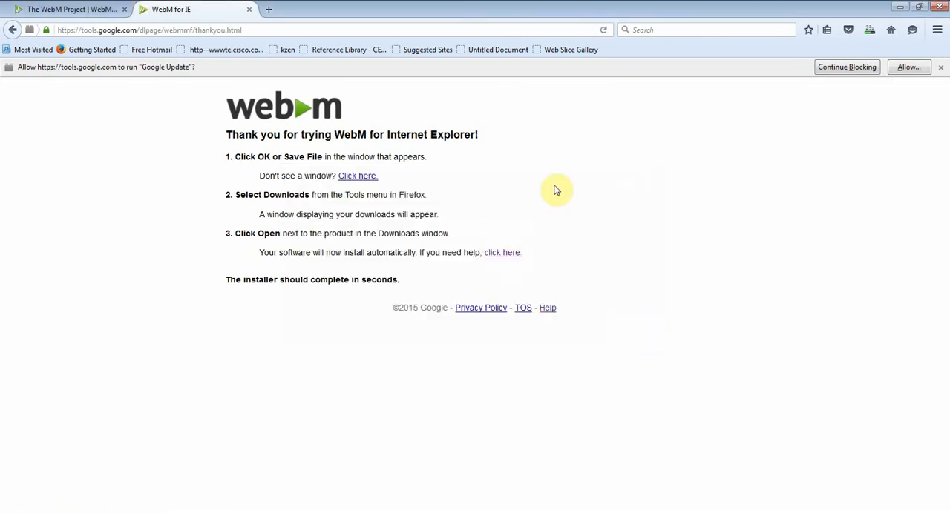